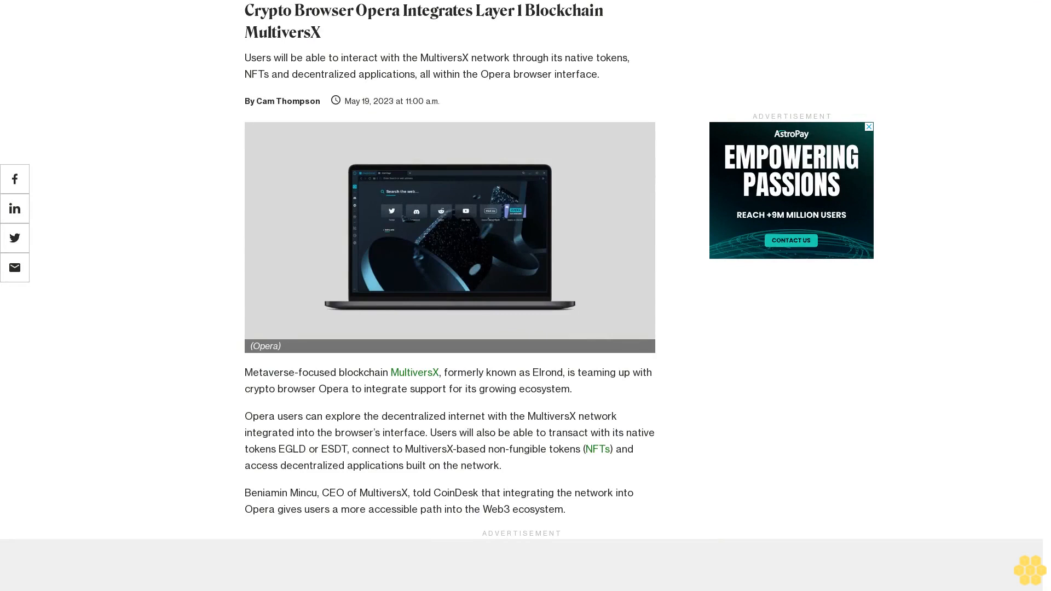
scroll(down, 3)
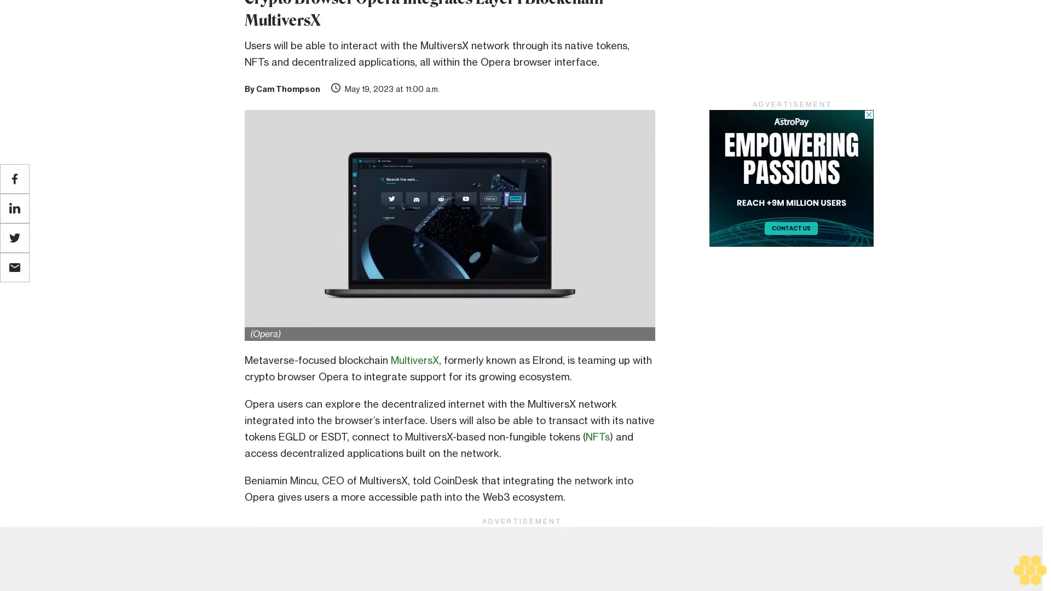
scroll(down, 3)
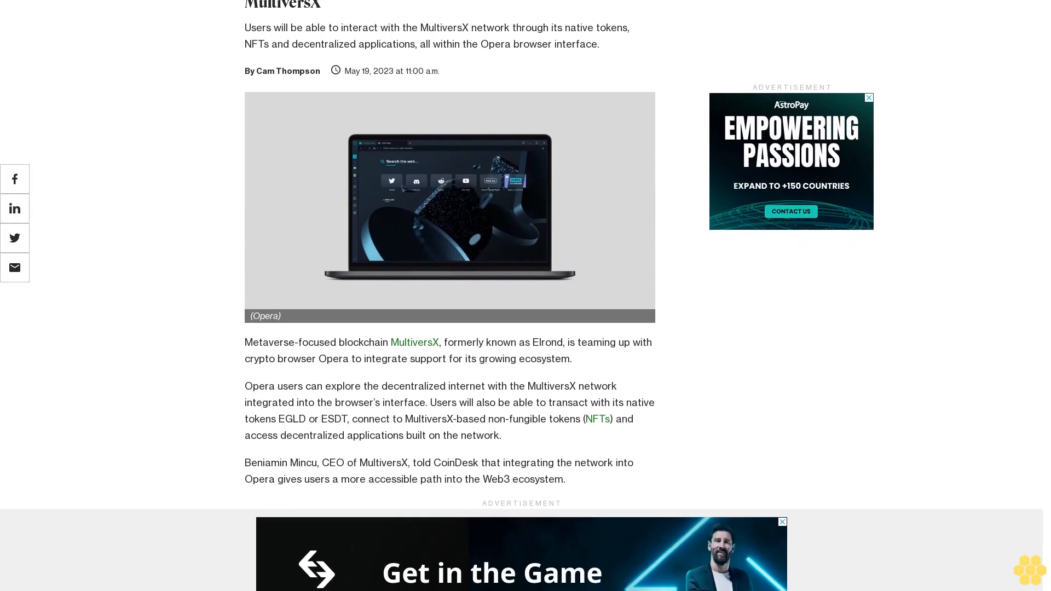
scroll(down, 3)
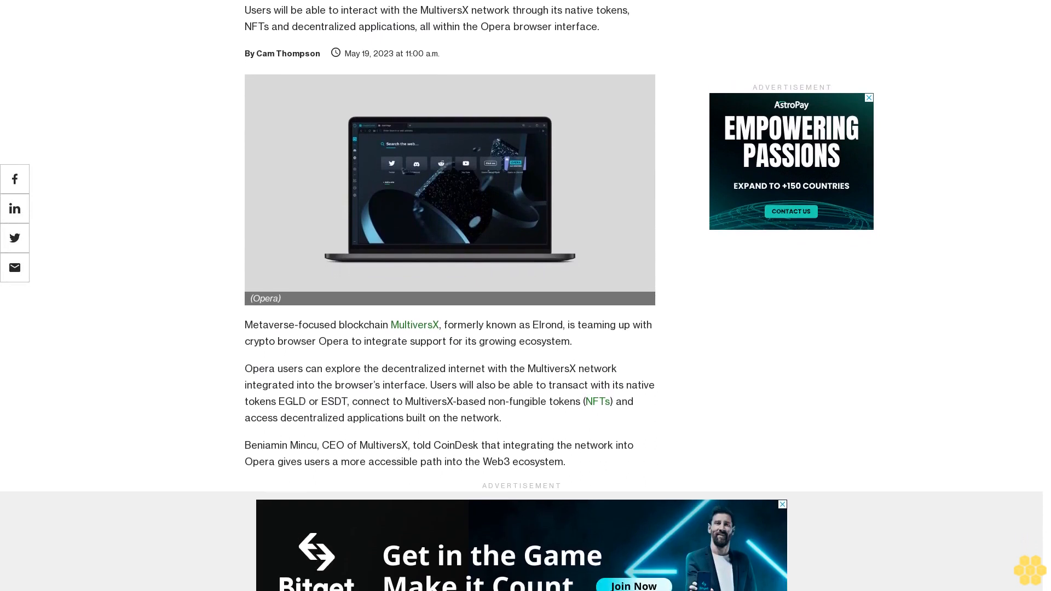
scroll(down, 3)
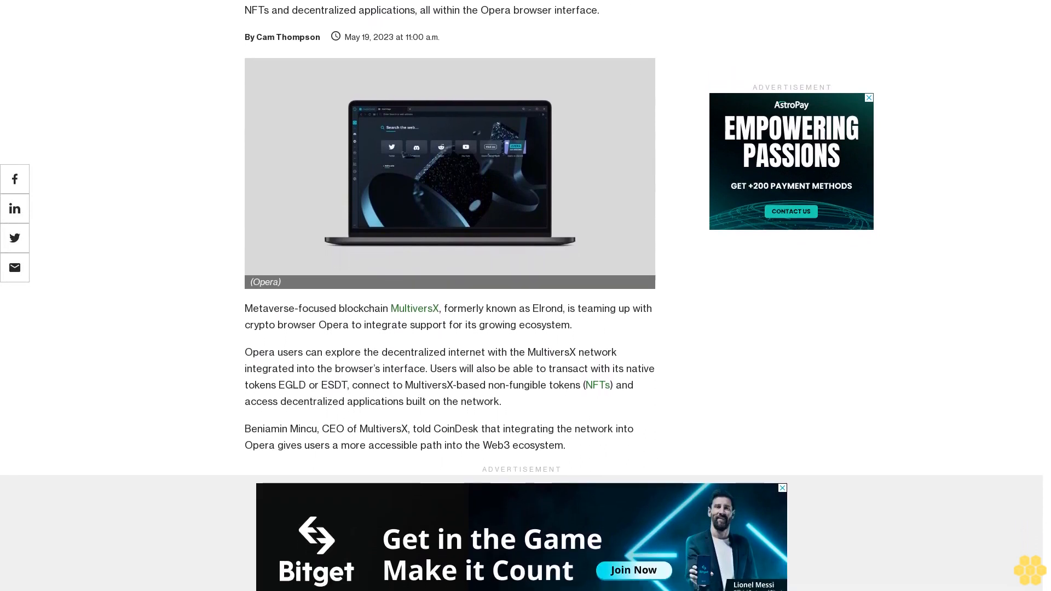
scroll(down, 3)
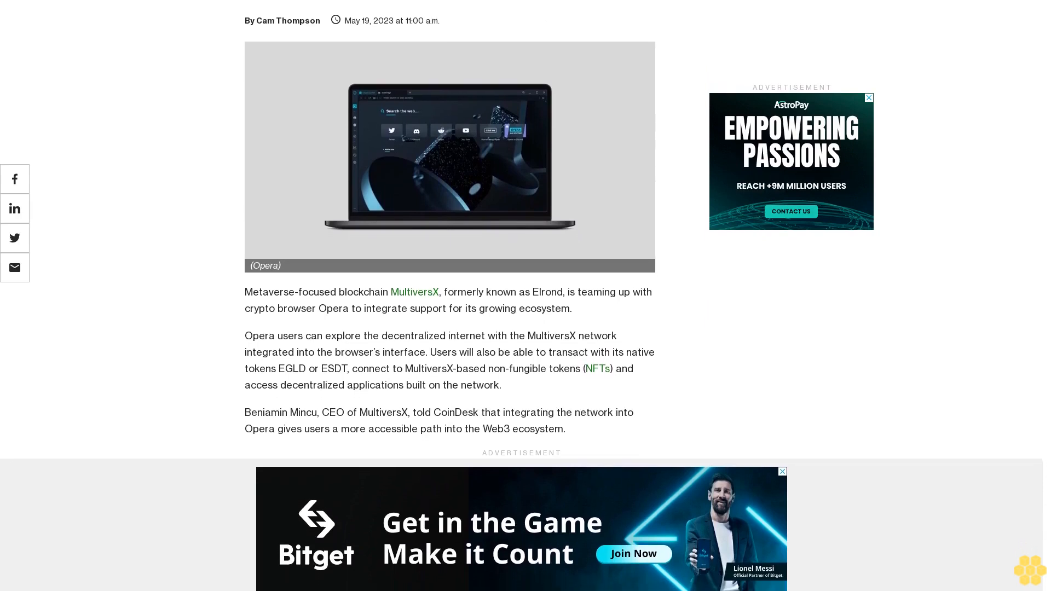
scroll(down, 3)
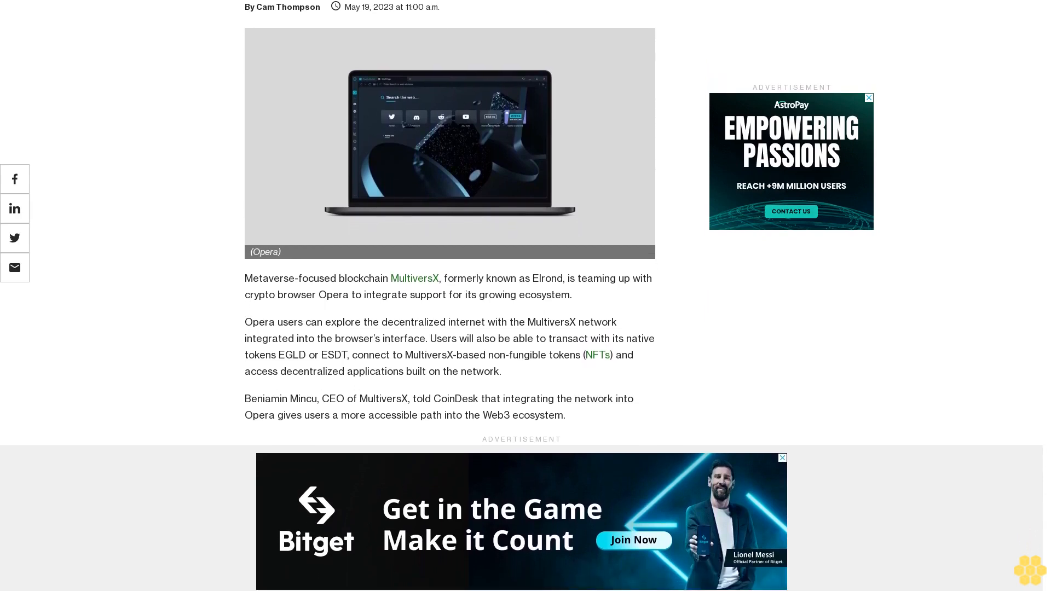
scroll(down, 3)
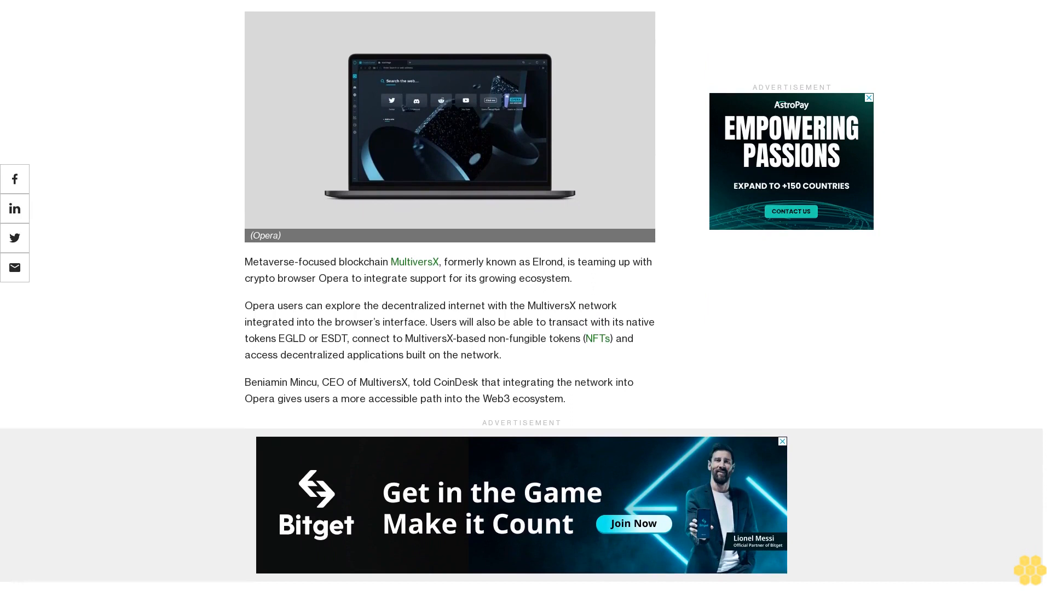
scroll(down, 3)
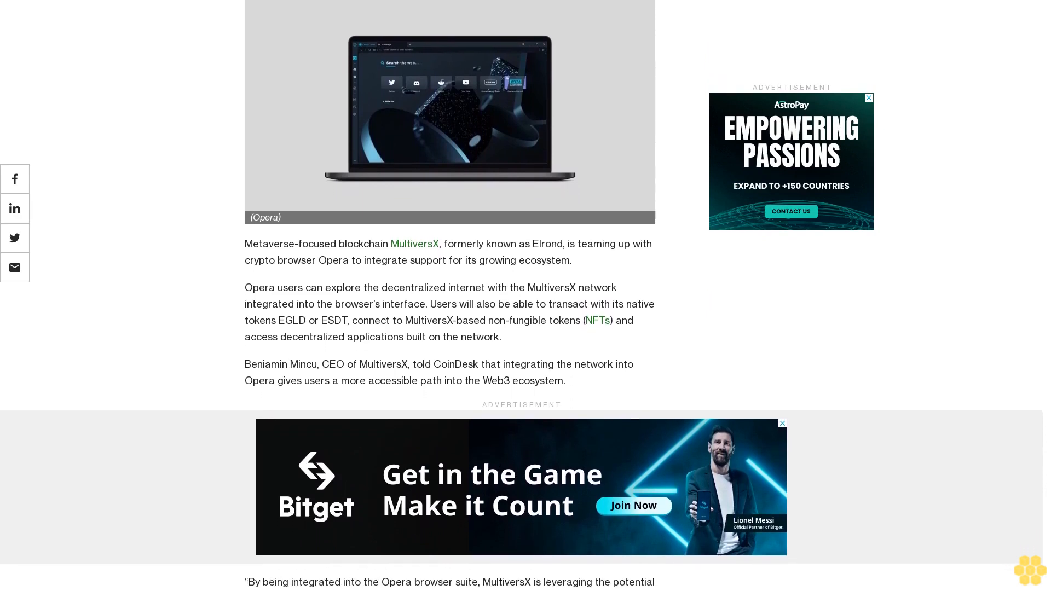
scroll(down, 3)
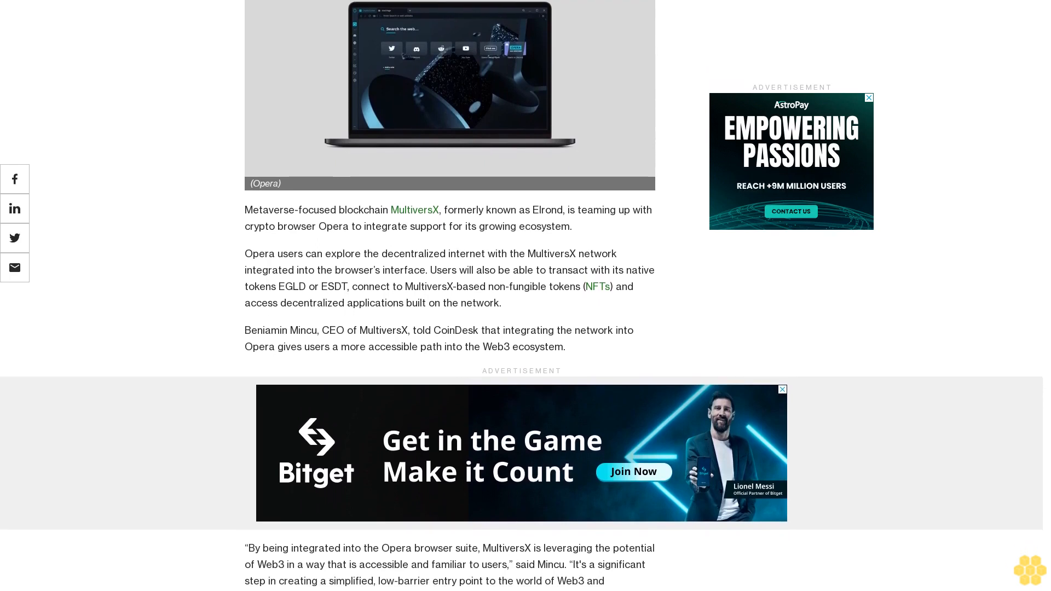
scroll(down, 3)
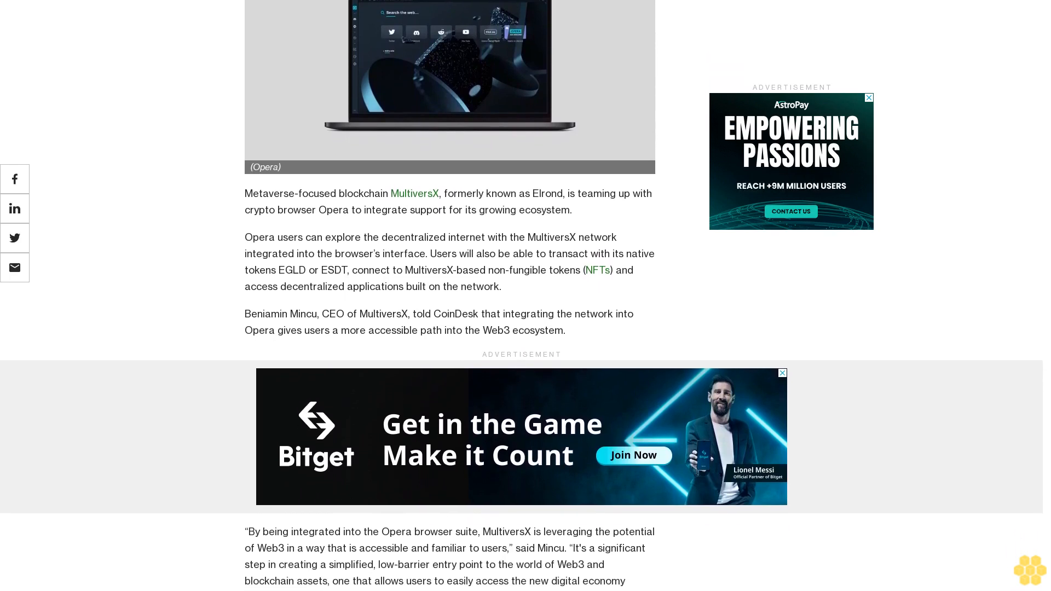
scroll(down, 3)
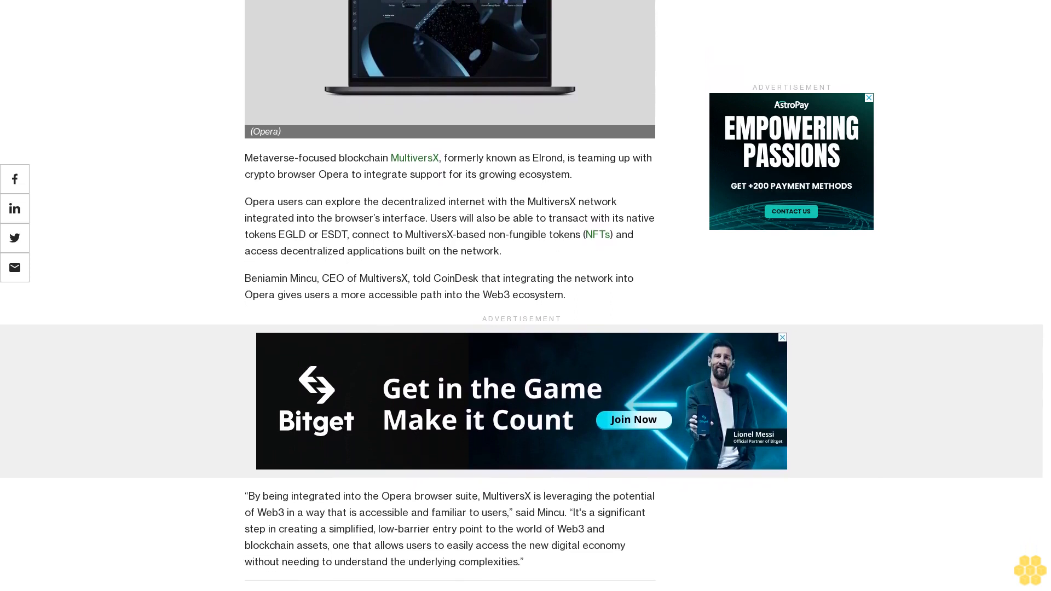
scroll(down, 3)
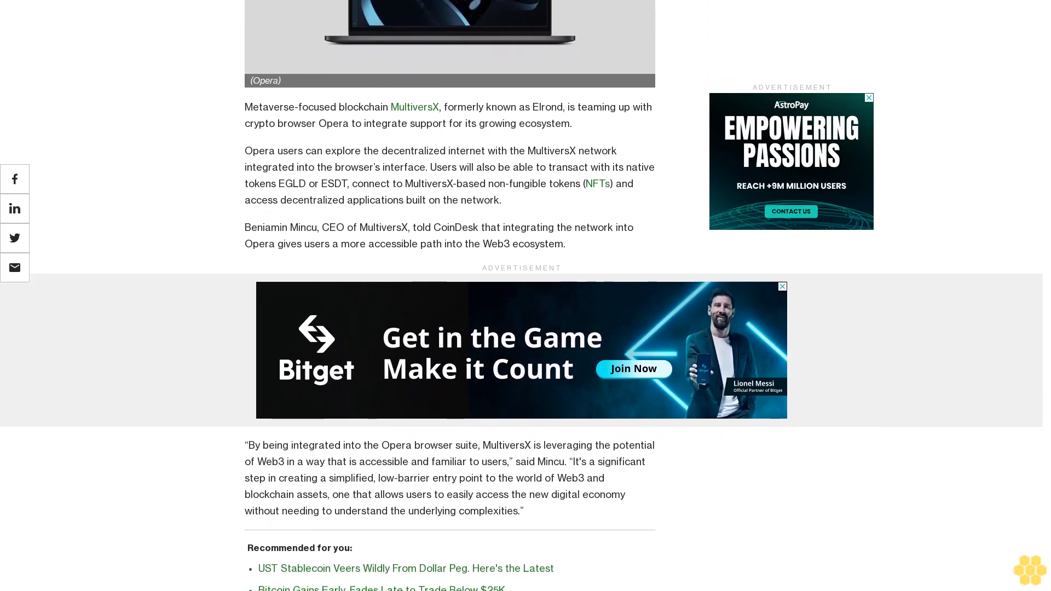
scroll(down, 3)
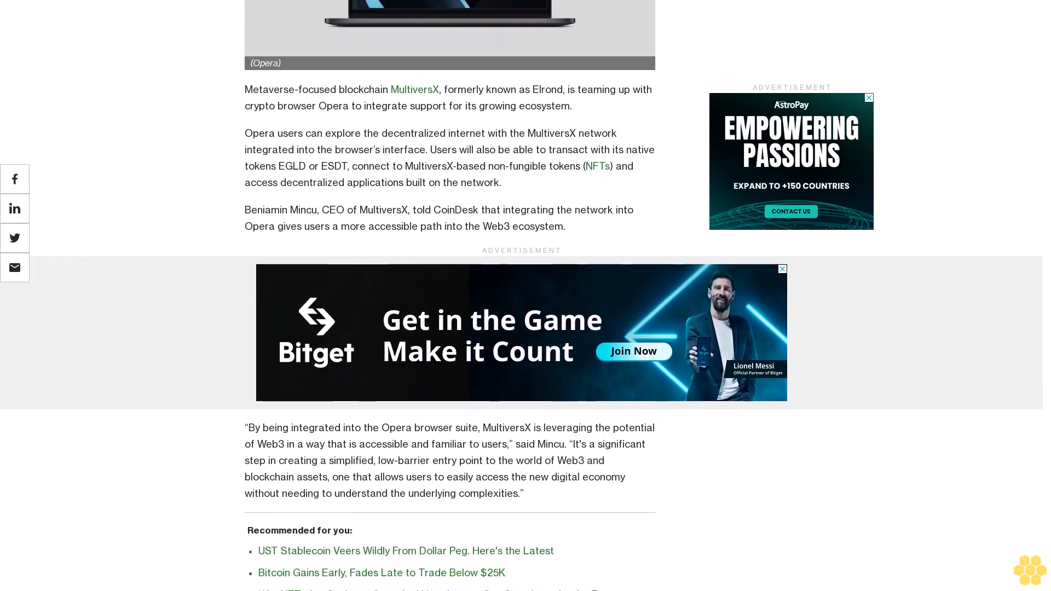
scroll(down, 3)
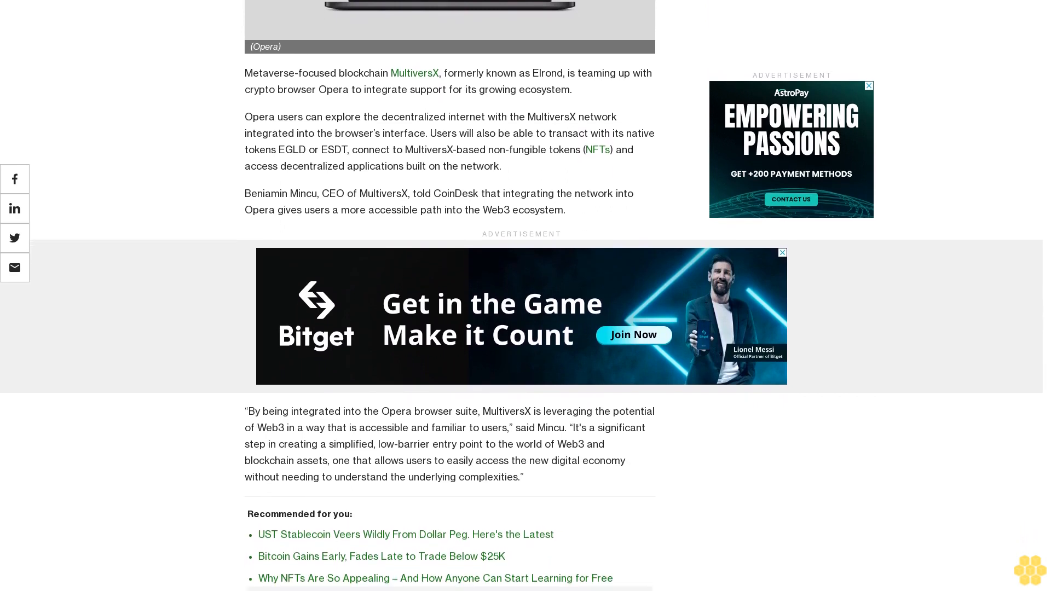
scroll(down, 3)
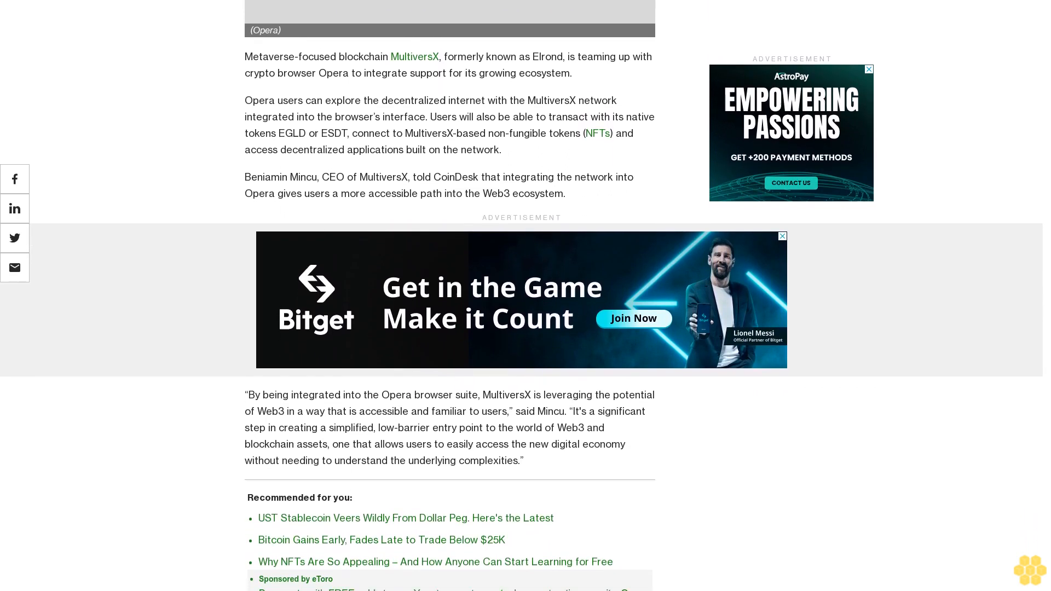
scroll(down, 3)
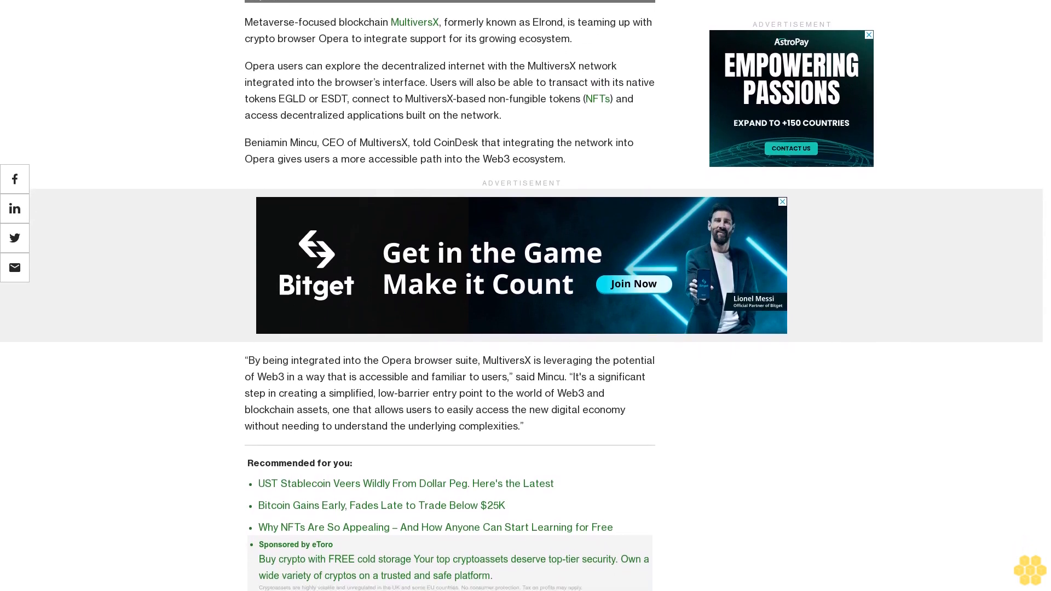
scroll(down, 3)
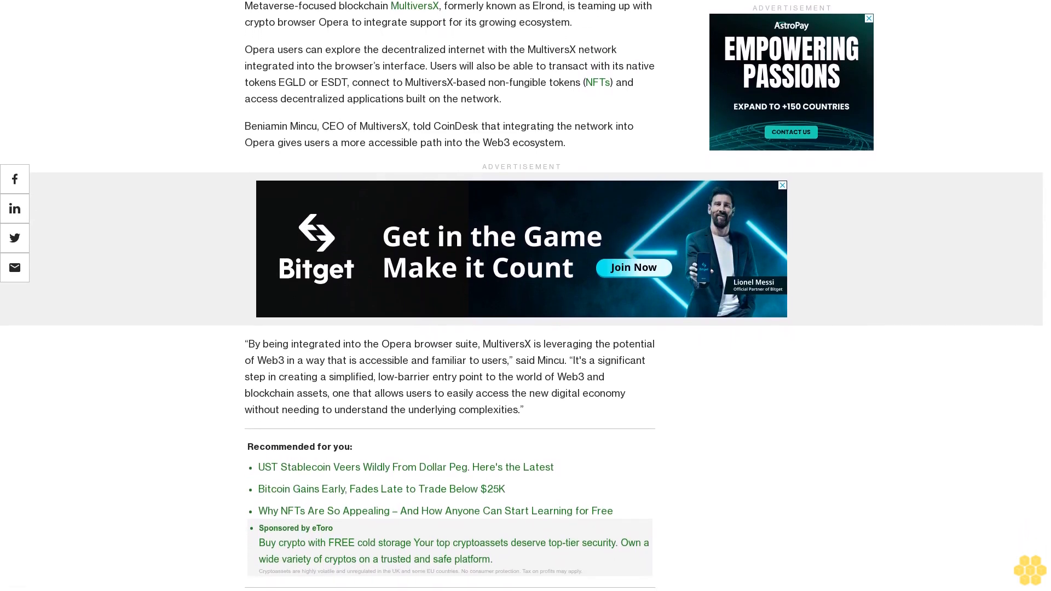
scroll(down, 3)
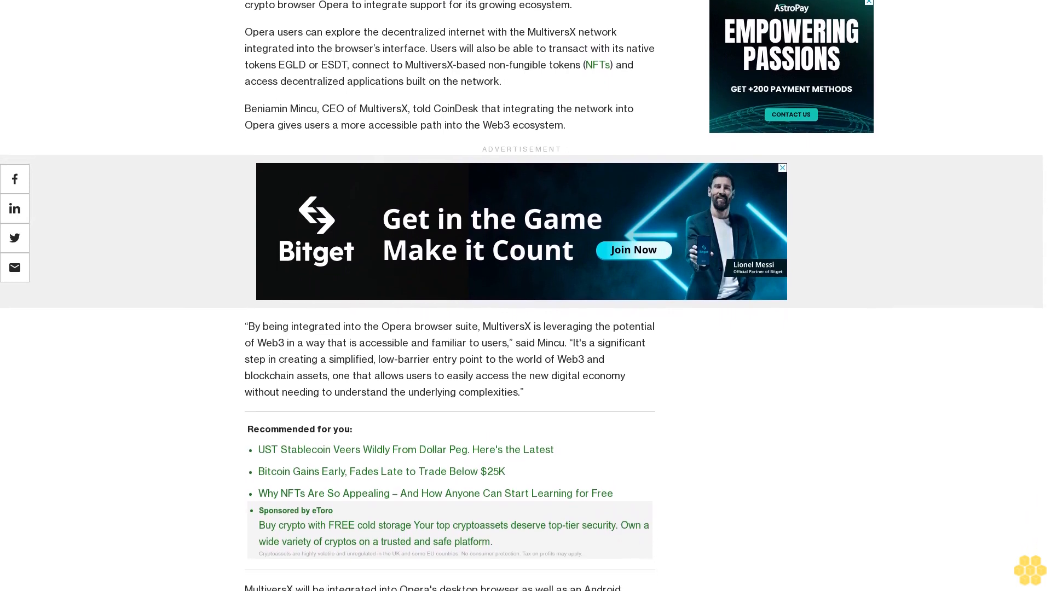
scroll(down, 3)
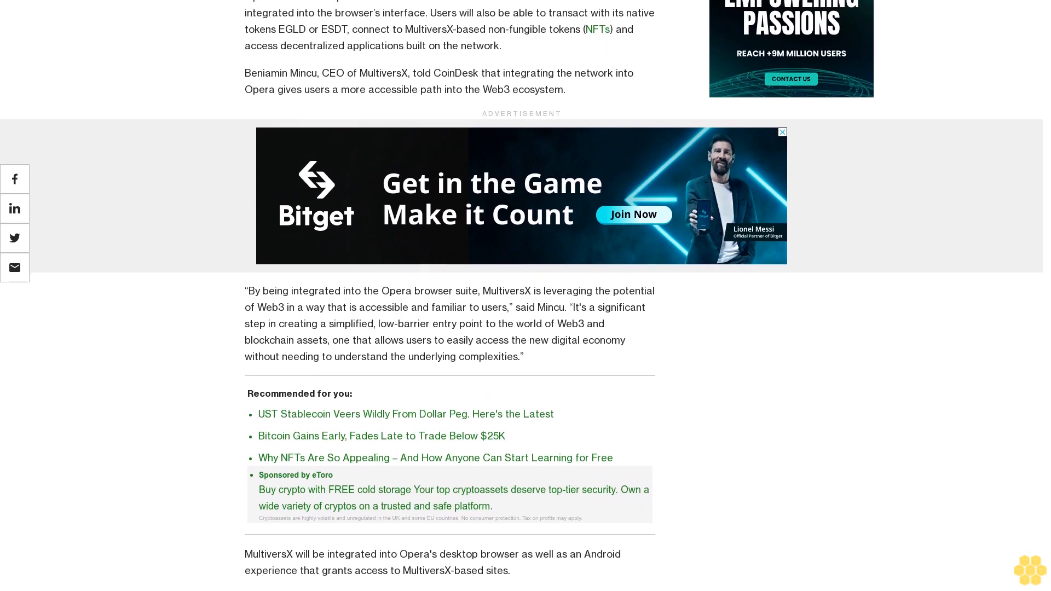
scroll(down, 3)
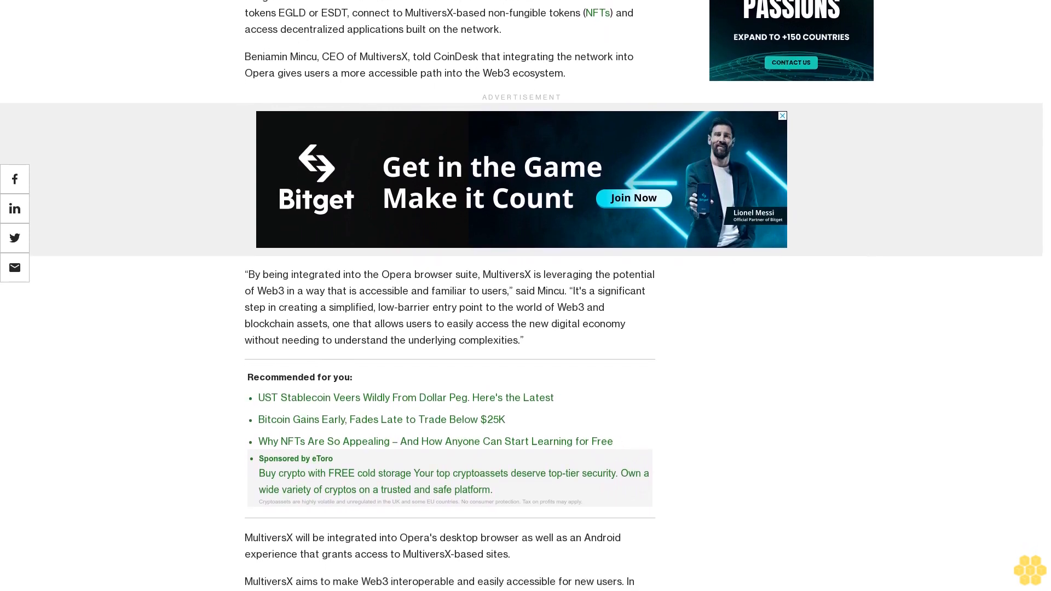
scroll(down, 3)
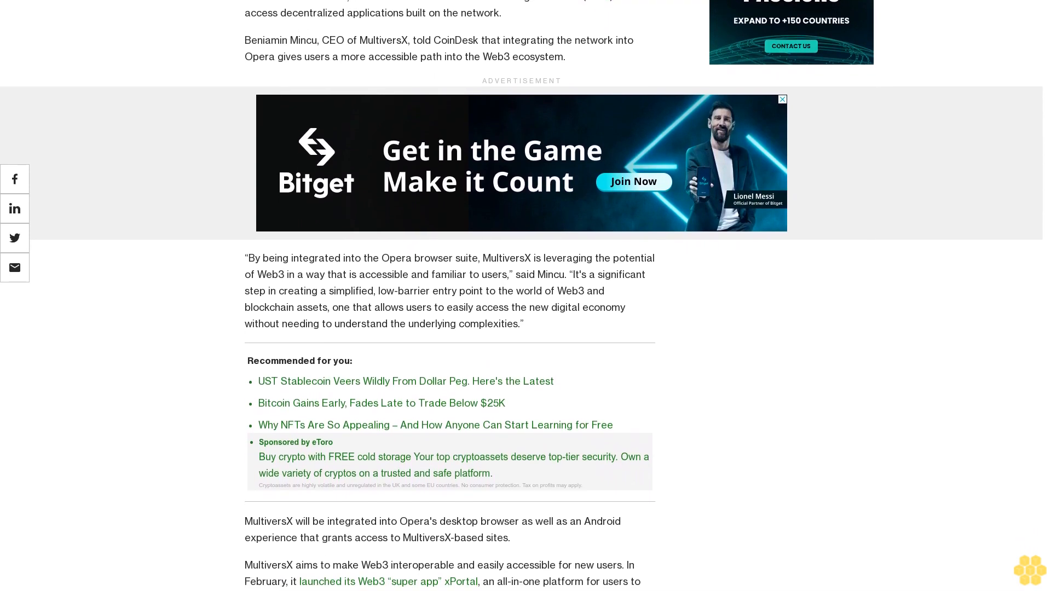
scroll(down, 3)
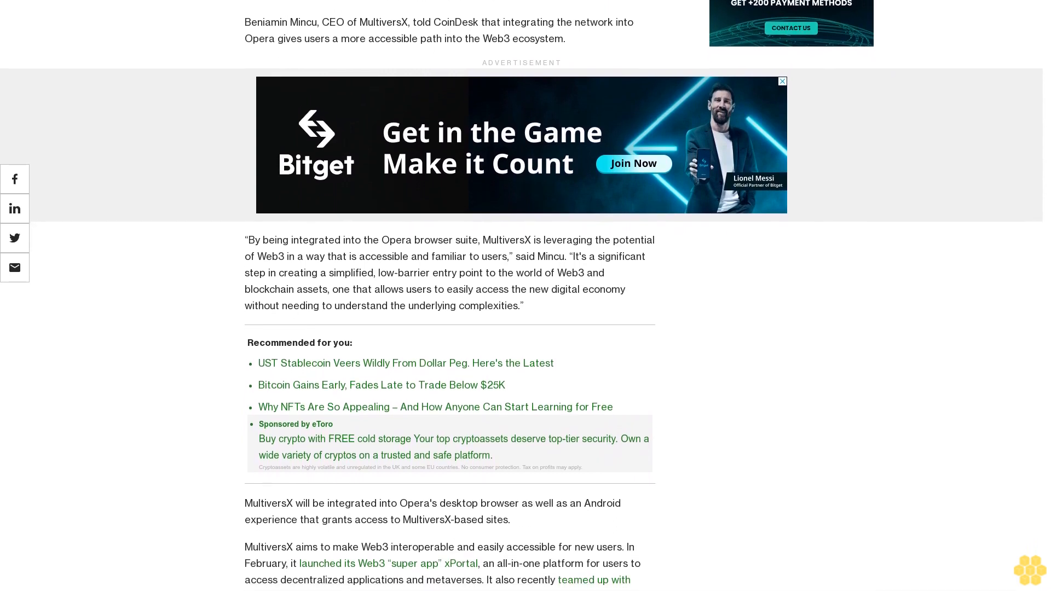
scroll(down, 3)
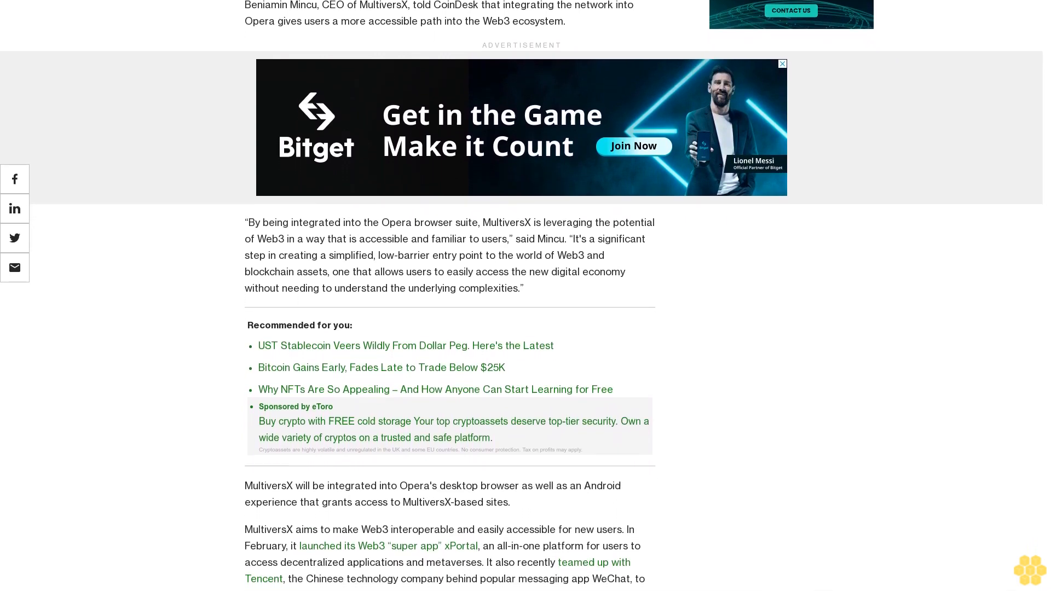
scroll(down, 3)
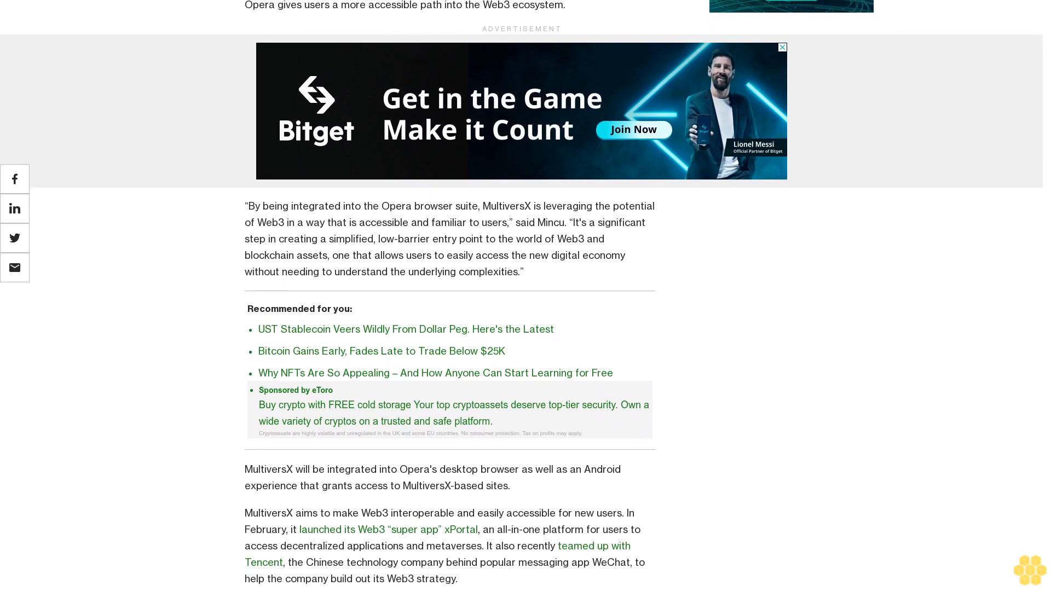
scroll(down, 3)
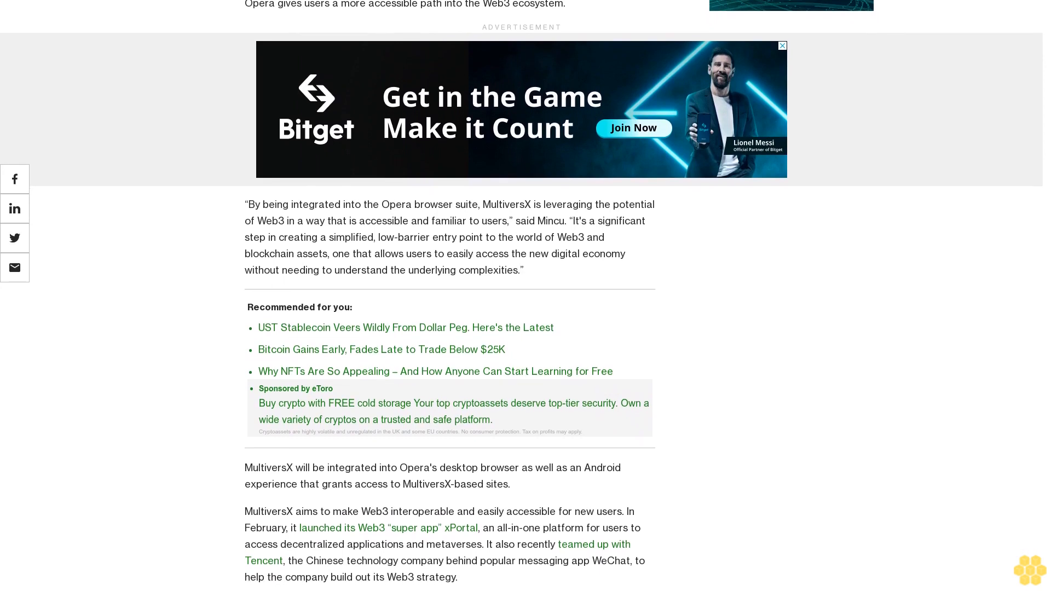